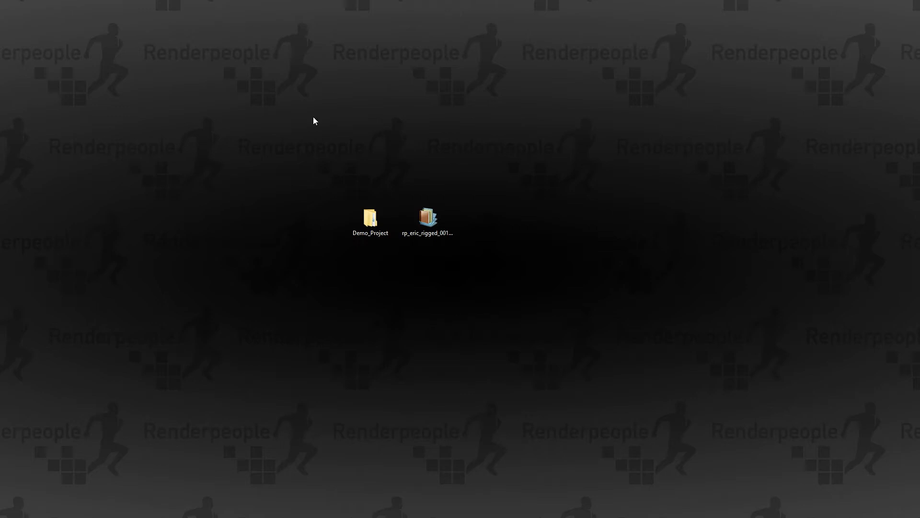
mouse_move(295, 359)
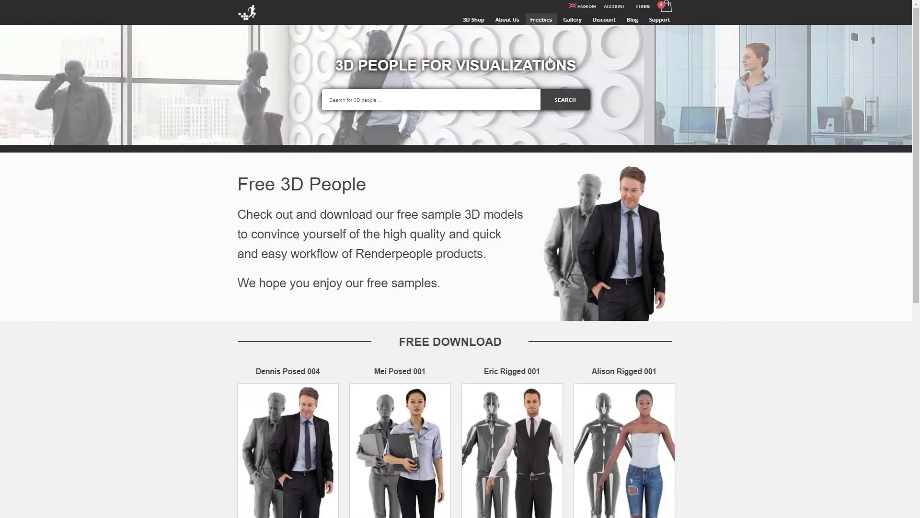
Scroll the Freebies page down to the Eric Rigged 001 download formats.
scroll("down", 3)
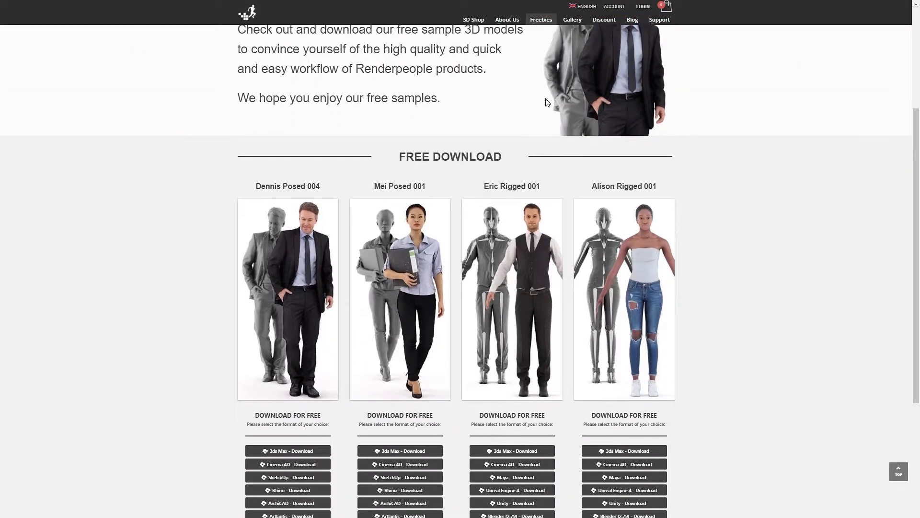
scroll("down", 3)
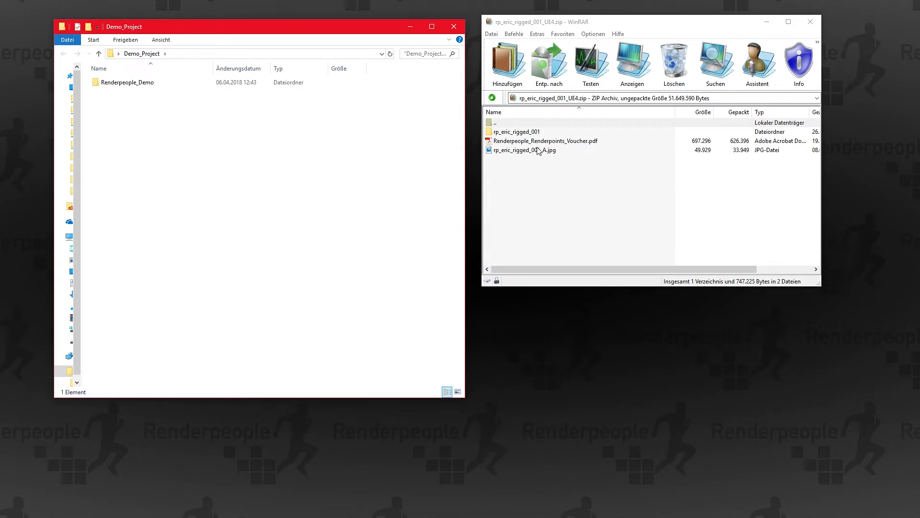
Copy the archive's RP_Character folder into Content and launch Renderpeople_Demo.uproject.
double_click(517, 131)
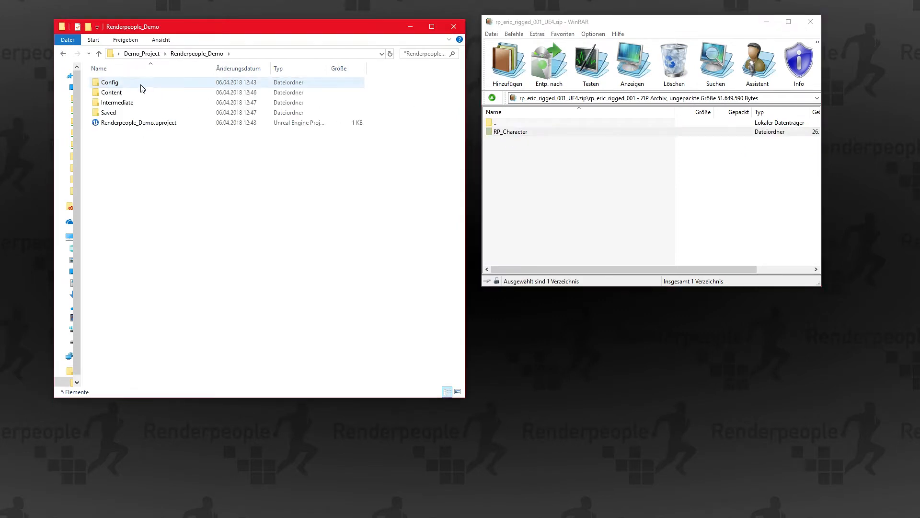
mouse_move(136, 95)
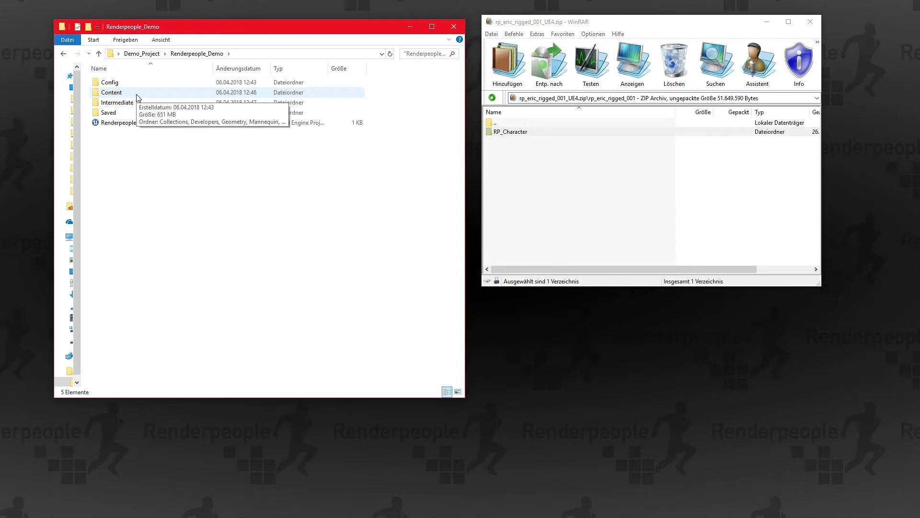
double_click(111, 92)
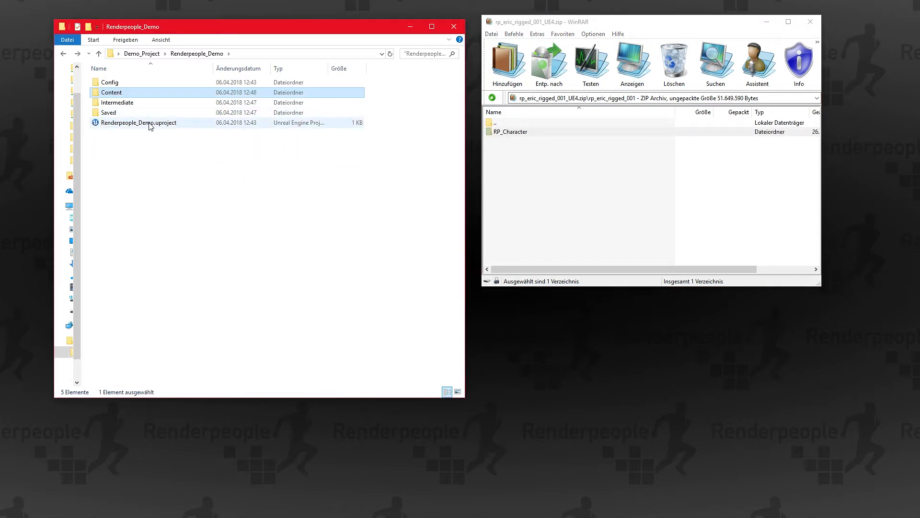
left_click(129, 127)
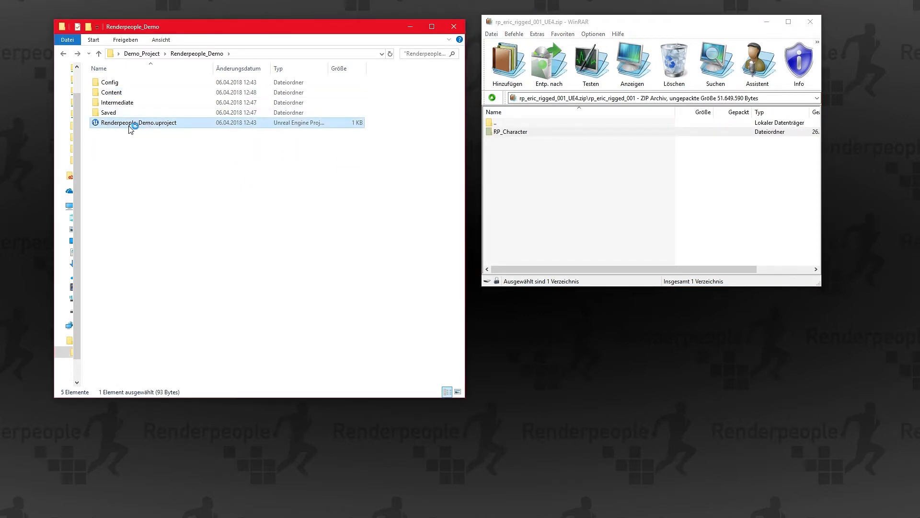
double_click(139, 123)
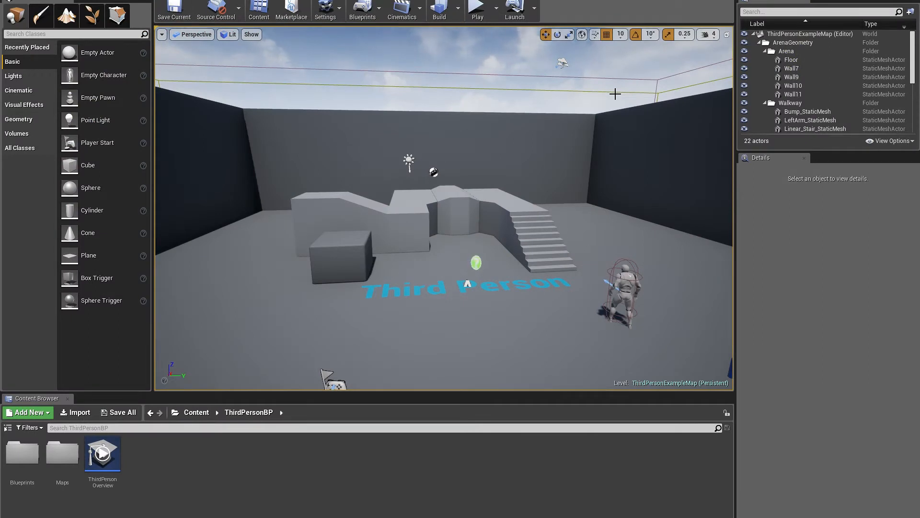
Browse to RP_Character > rp_eric_rigged_001_ue4 to view the imported Eric assets.
left_click(196, 412)
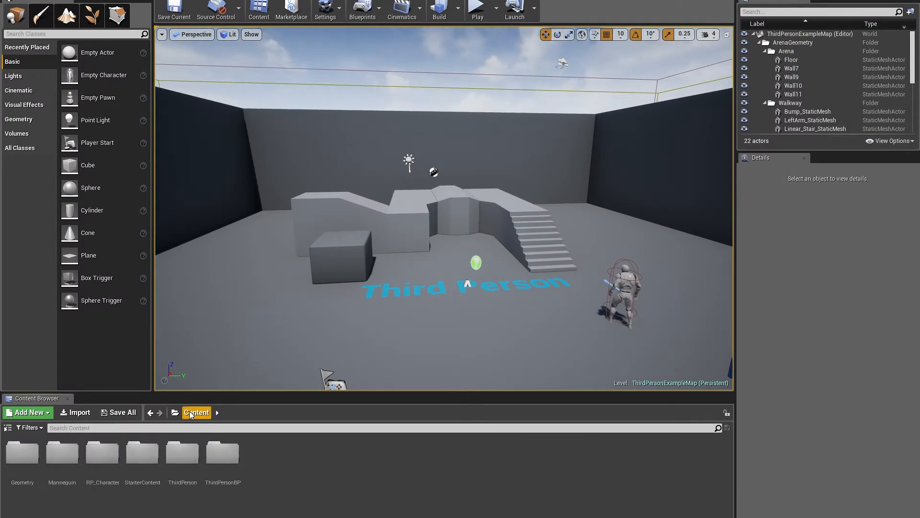
double_click(102, 452)
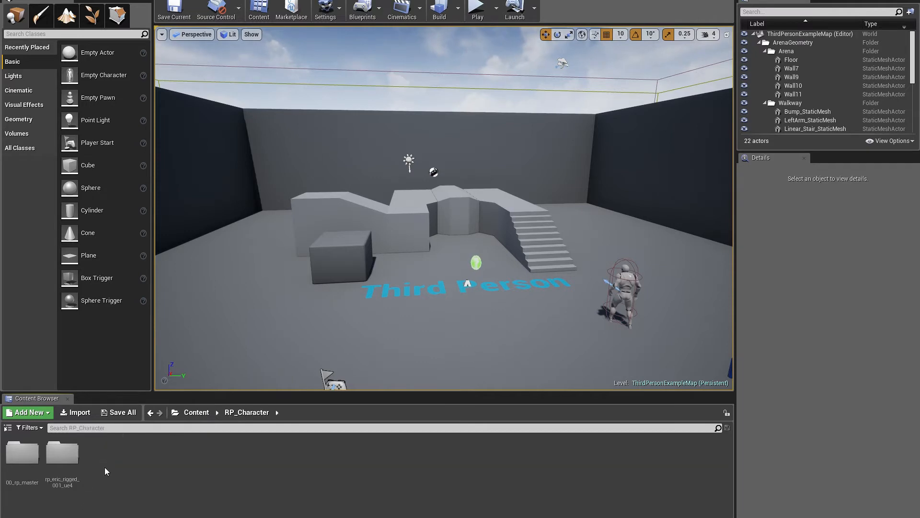
mouse_move(56, 465)
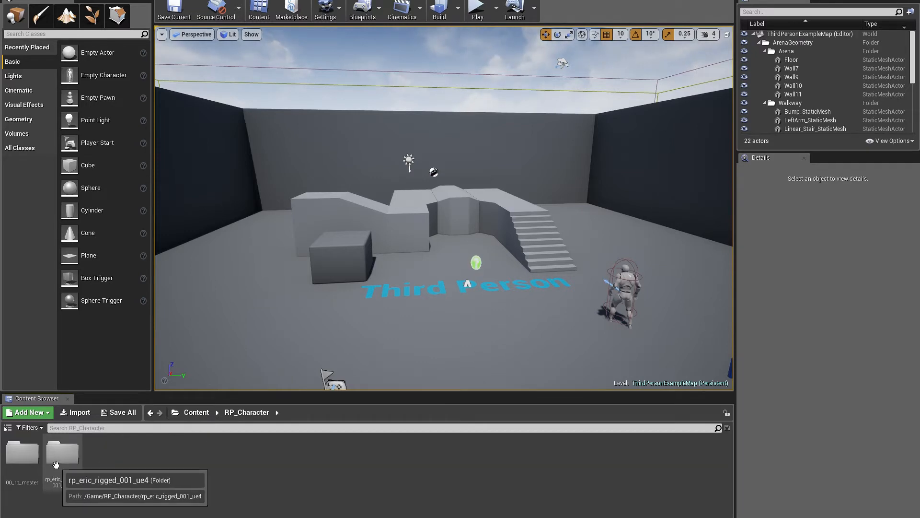
double_click(61, 451)
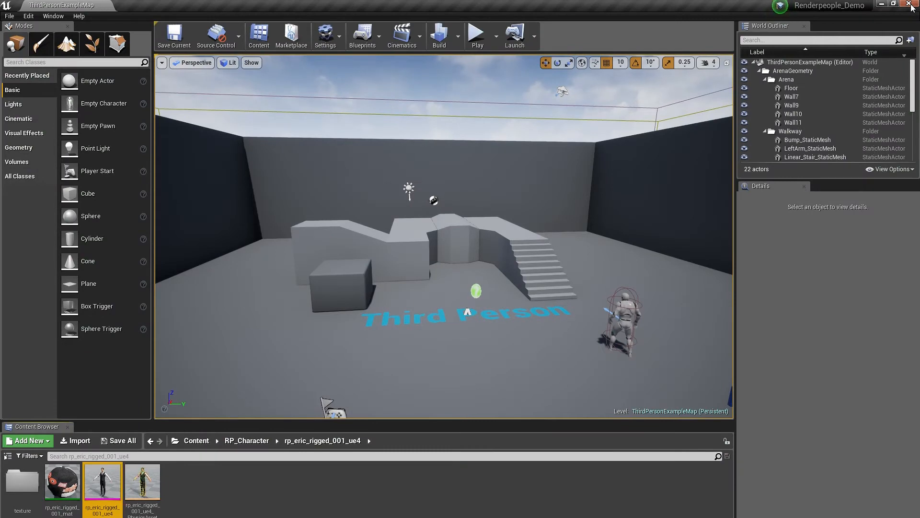
Browse to Content > Mannequin > Character > Mesh containing SK_Mannequin.
left_click(197, 440)
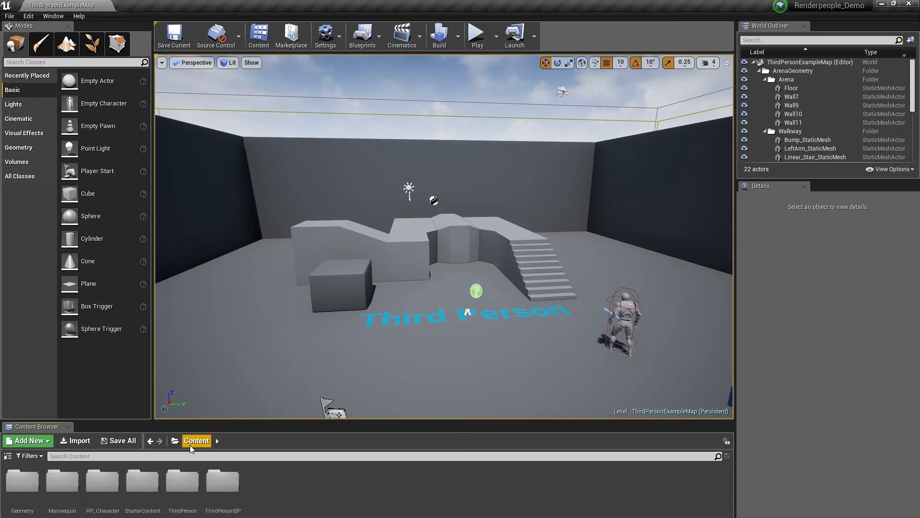
double_click(62, 482)
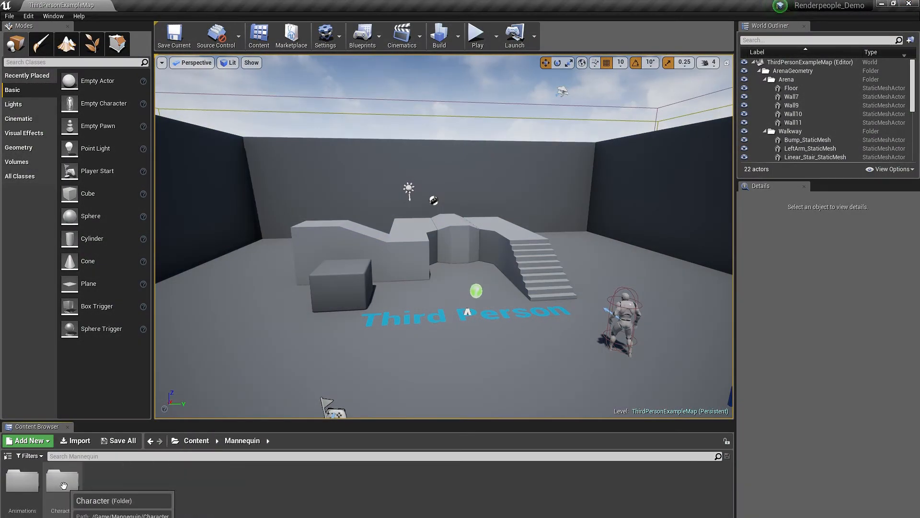
left_click(62, 484)
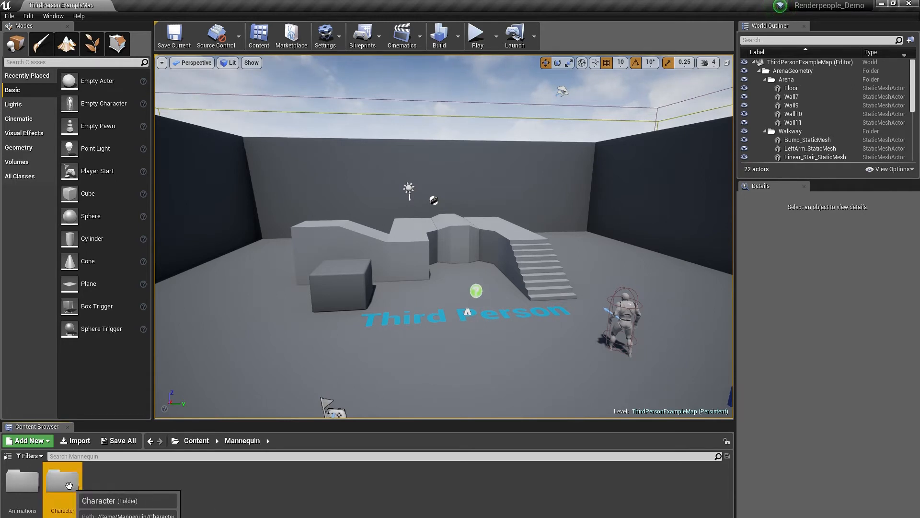
double_click(62, 482)
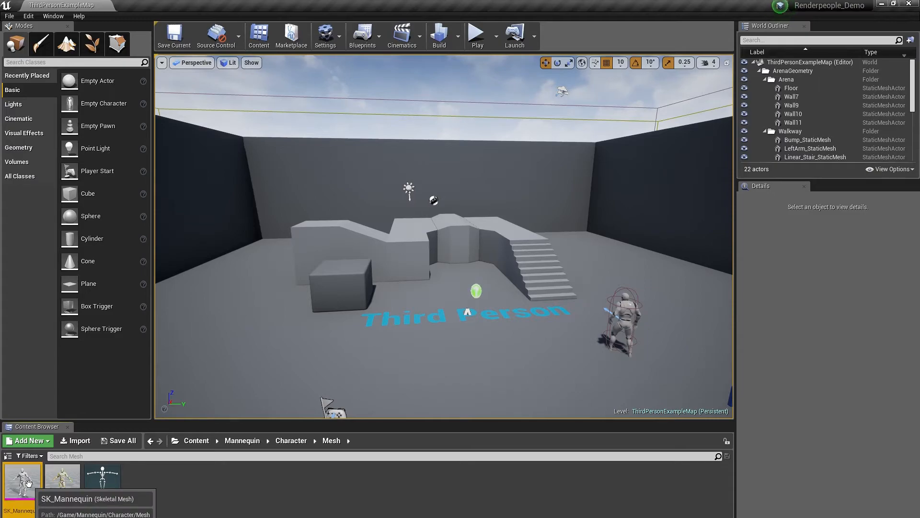
Assign the humanoid rig to SK_Mannequin's skeleton in the Retarget Manager.
double_click(21, 483)
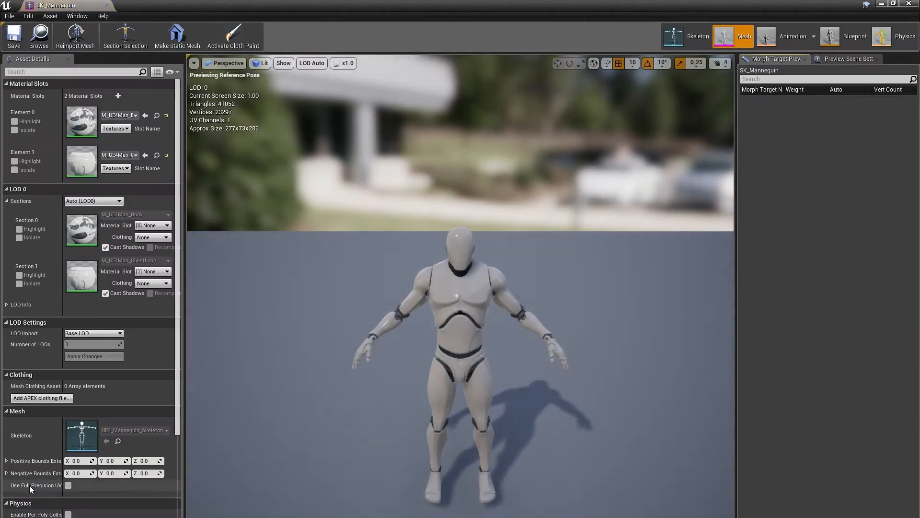
mouse_move(204, 171)
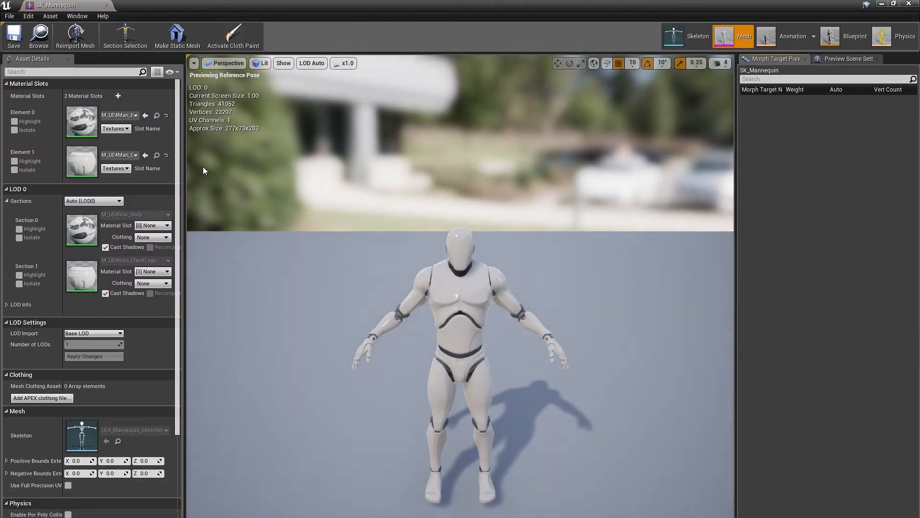
left_click(696, 36)
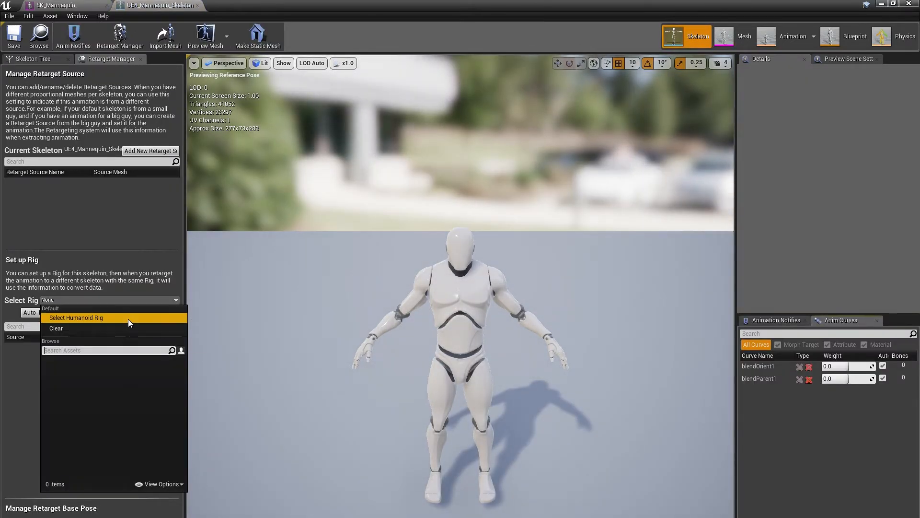
left_click(75, 318)
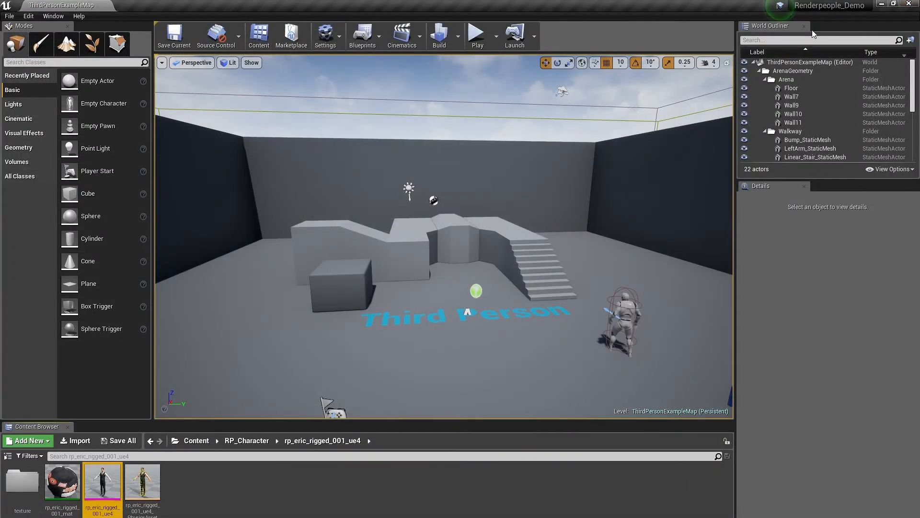
Start Duplicate Anim Blueprints and Retarget on ThirdPerson_AnimBP in Mannequin > Animations.
left_click(196, 440)
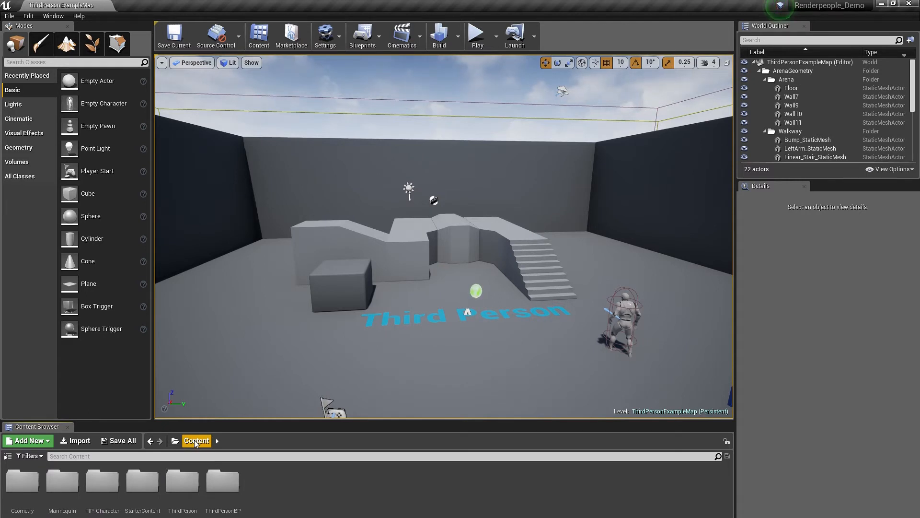
mouse_move(80, 474)
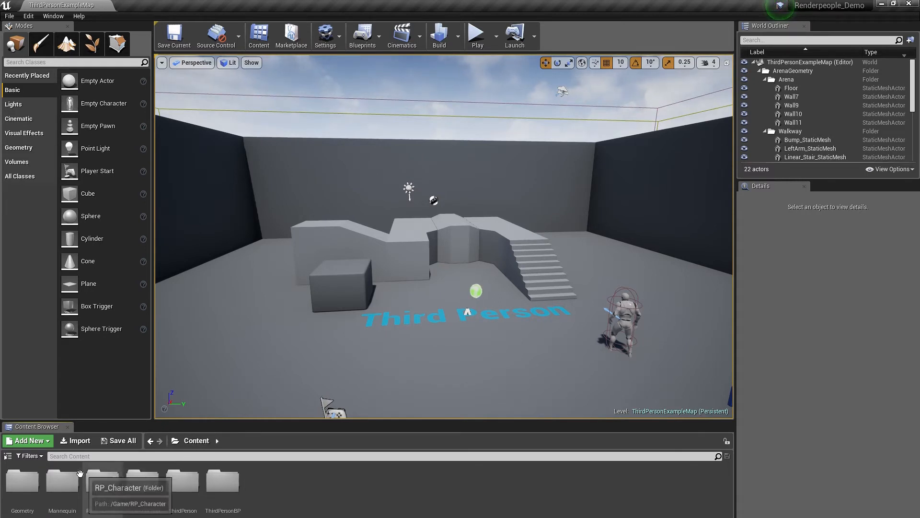
double_click(62, 481)
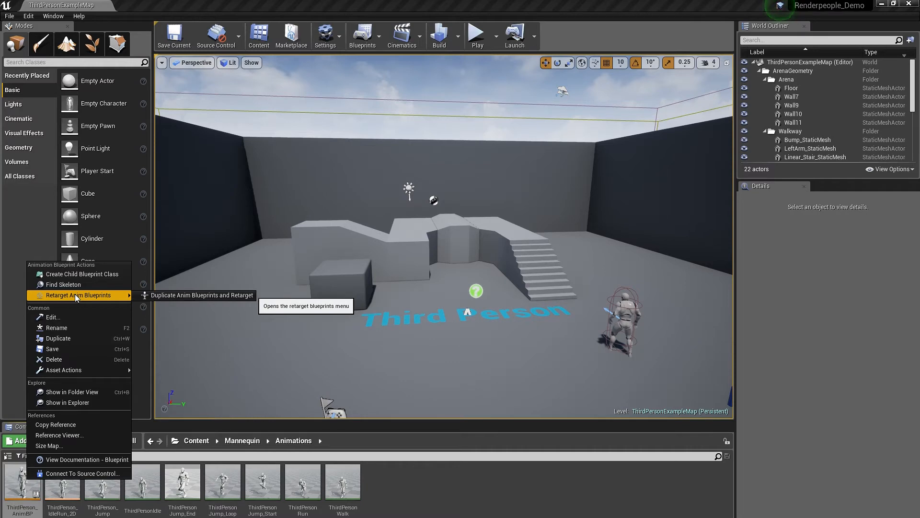
left_click(202, 296)
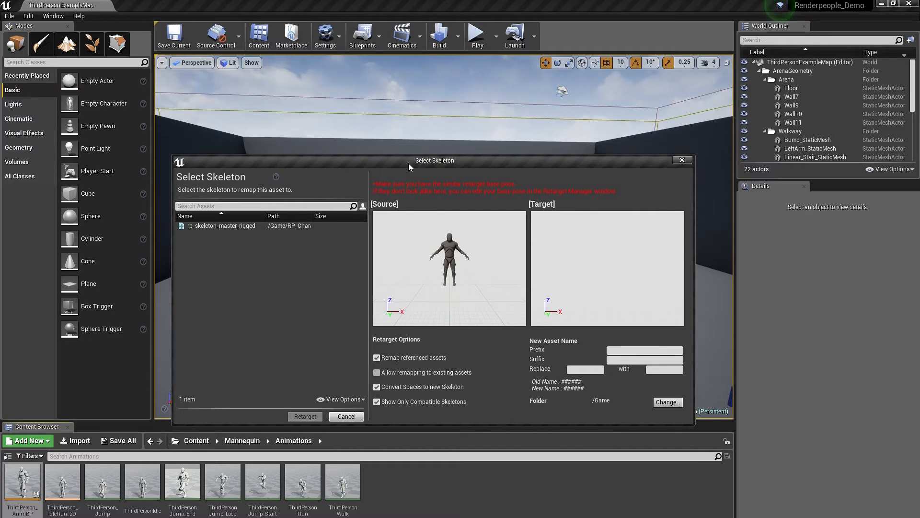
mouse_move(218, 224)
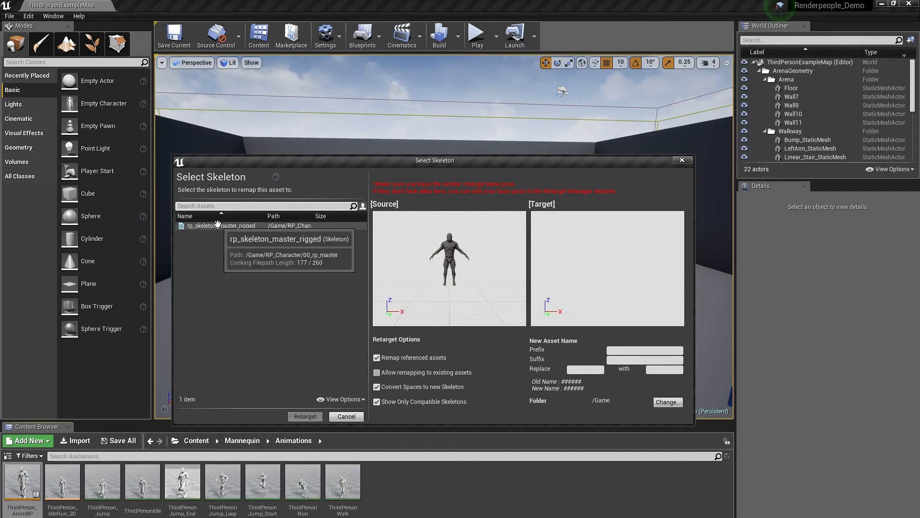
Retarget the duplicated blueprint and animations to rp_skeleton_master_rigged.
left_click(219, 226)
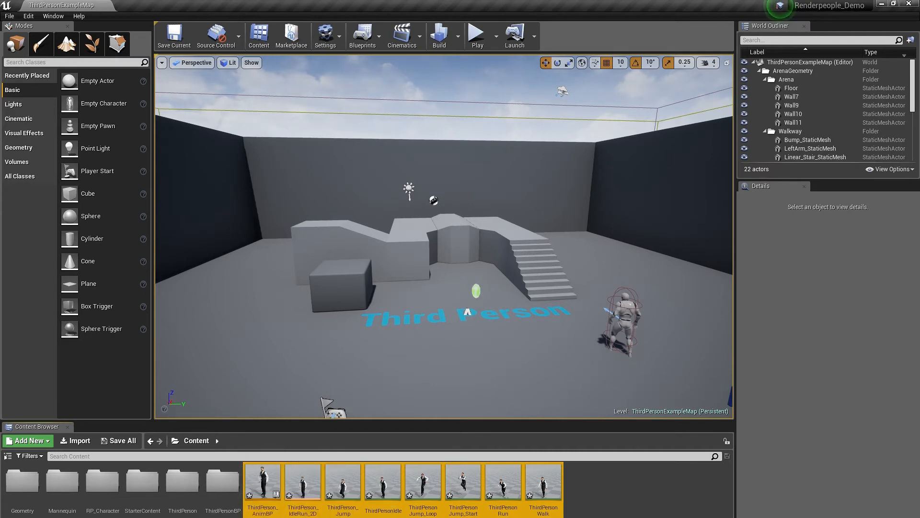
mouse_move(583, 483)
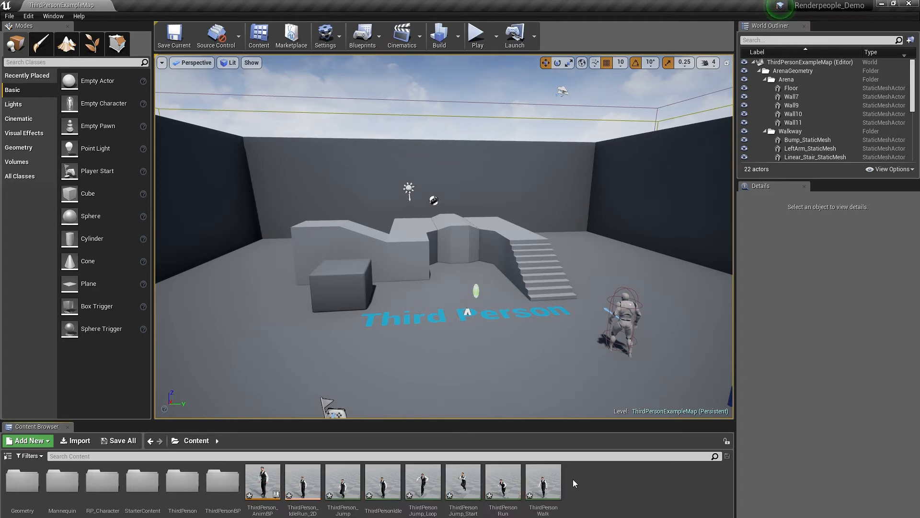
mouse_move(543, 482)
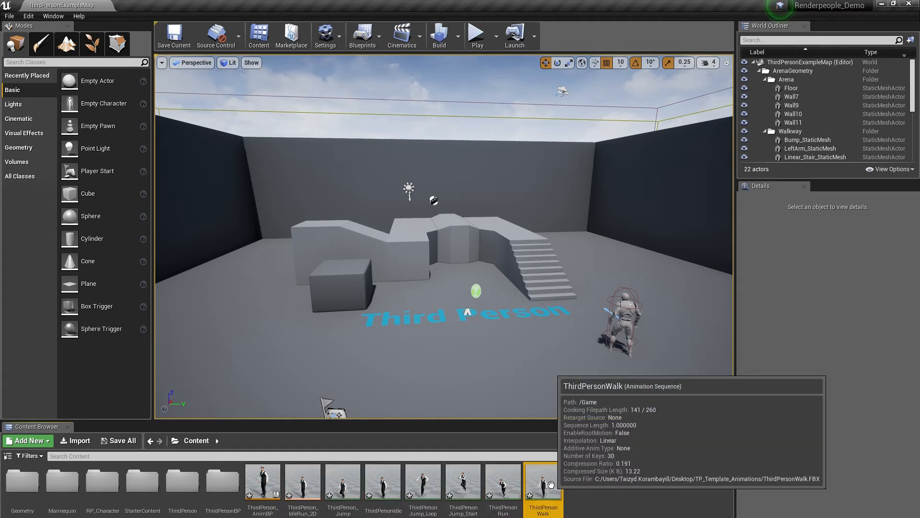
Preview the retargeted ThirdPersonWalk animation on the Eric character in the animation editor.
double_click(542, 483)
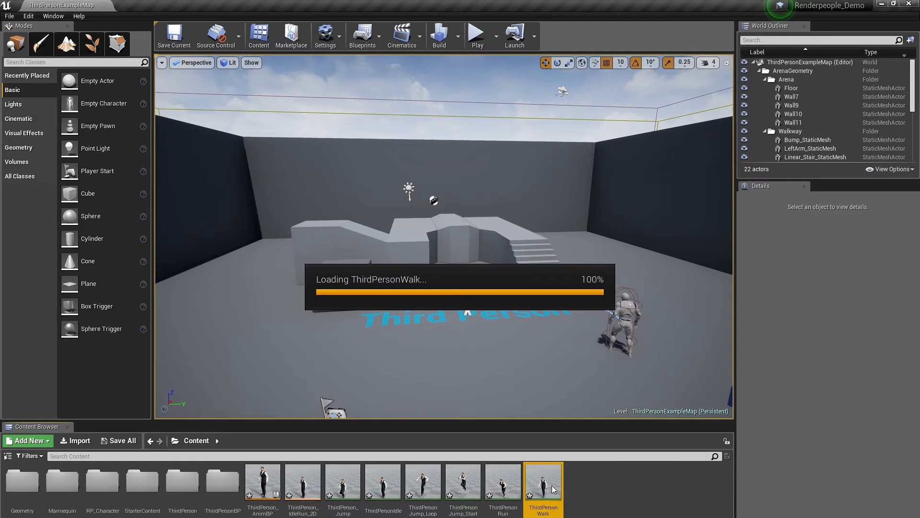
double_click(543, 482)
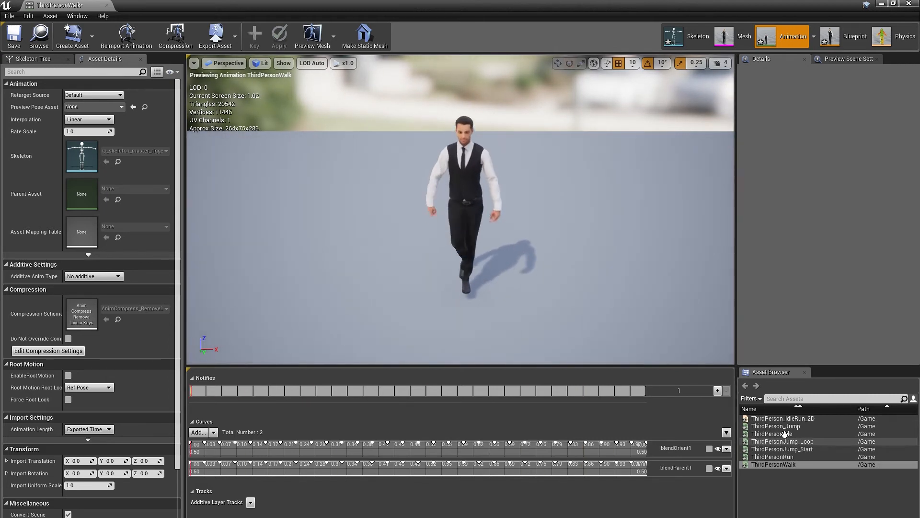
Place a ThirdPersonWalk actor of Eric in the level beside the mannequin.
double_click(771, 433)
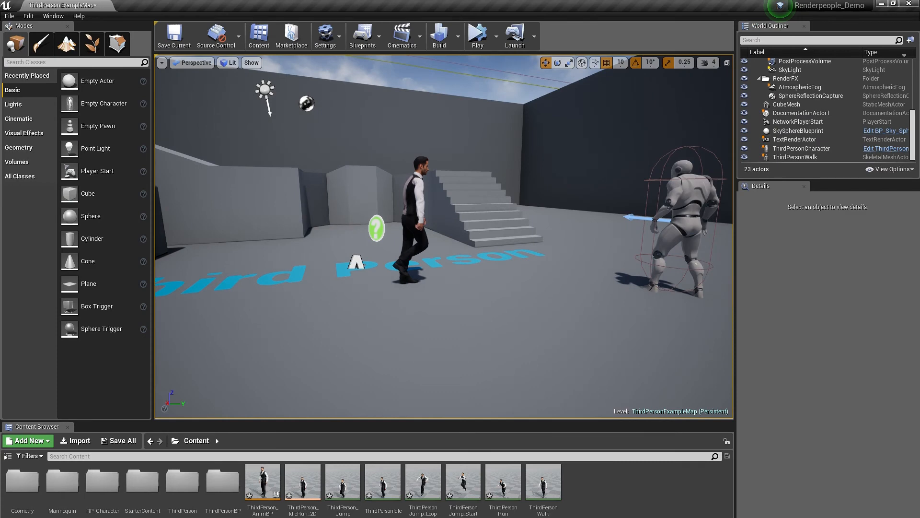
Give ThirdPersonCharacter the rp_eric_rigged_001_ue4 mesh and retargeted ThirdPerson_AnimBP, then play the level.
left_click(802, 148)
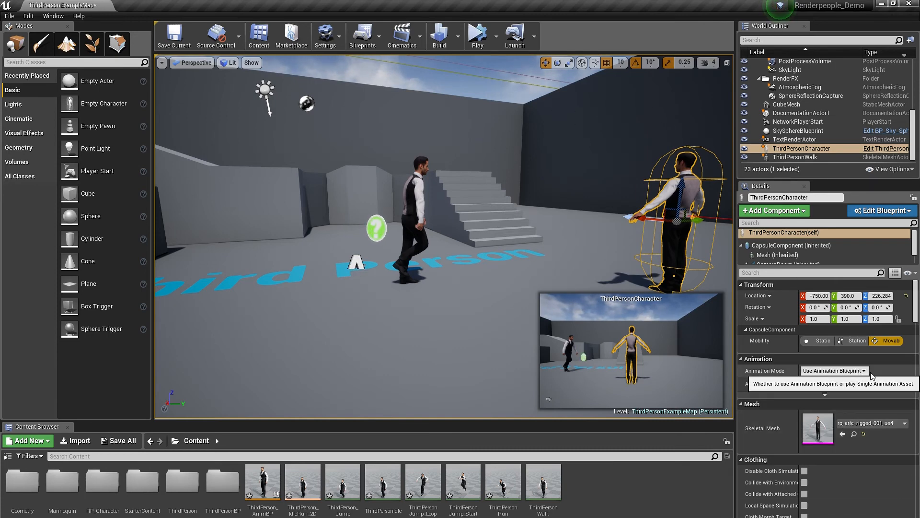
left_click(842, 384)
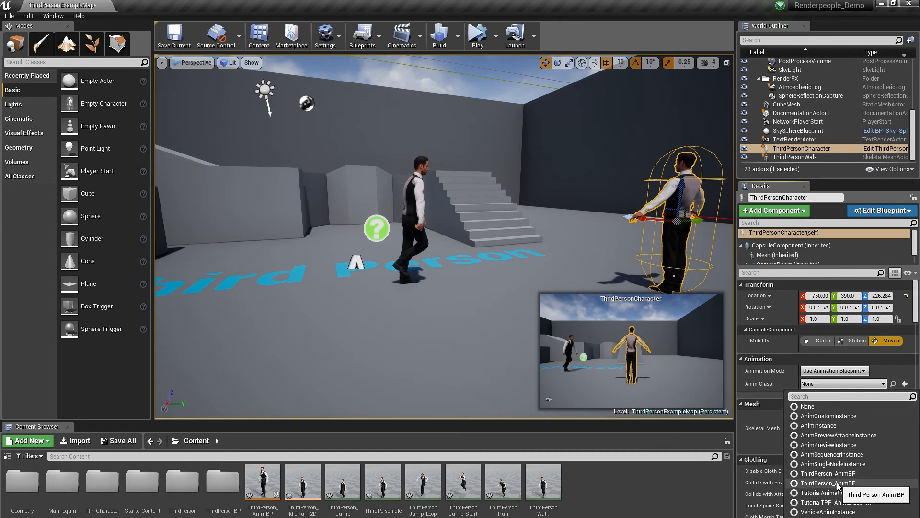
left_click(835, 483)
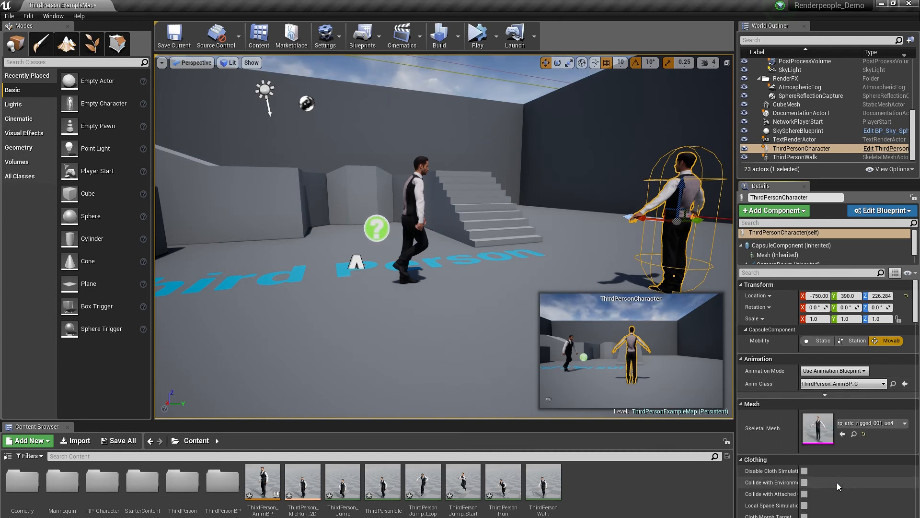
left_click(477, 33)
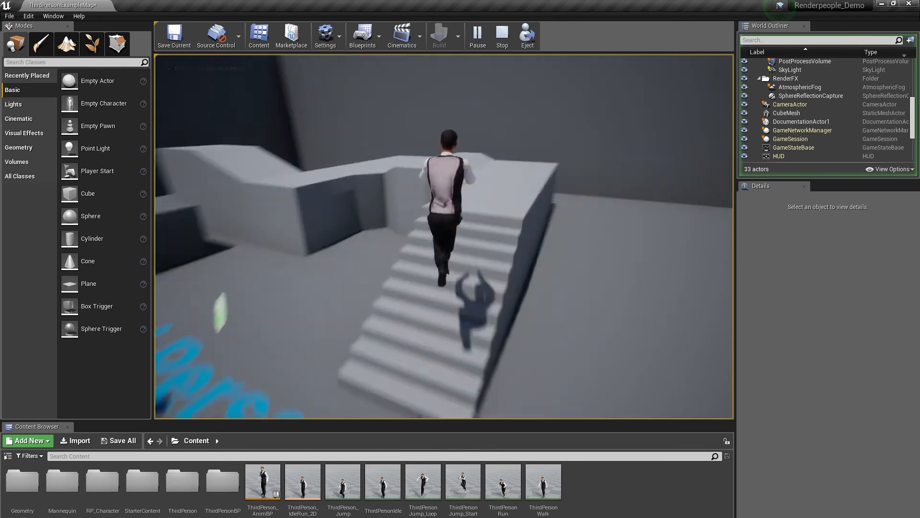